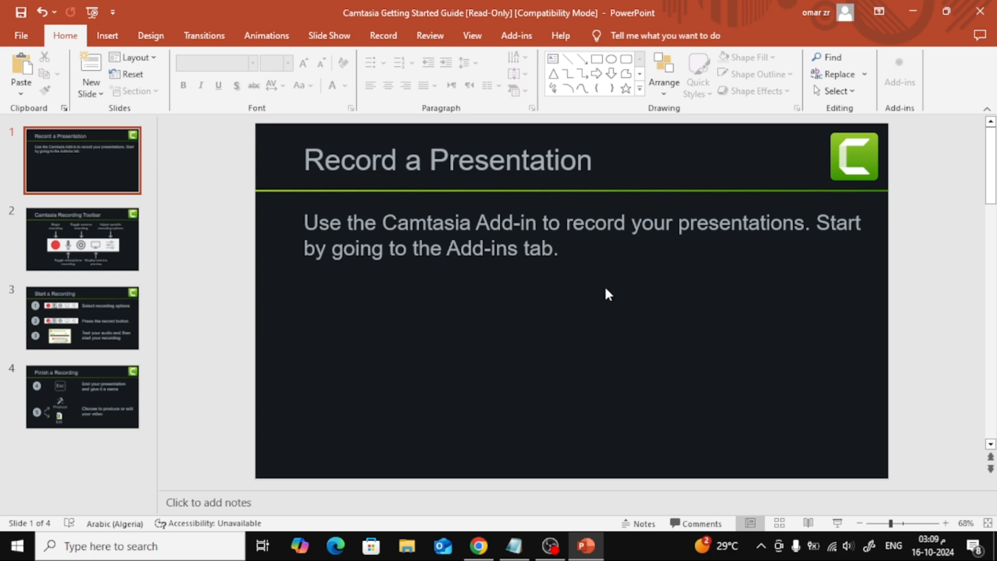
Insert the WATCHITNOW_Button-blue_1 picture from Downloads onto the first slide.
left_click(106, 36)
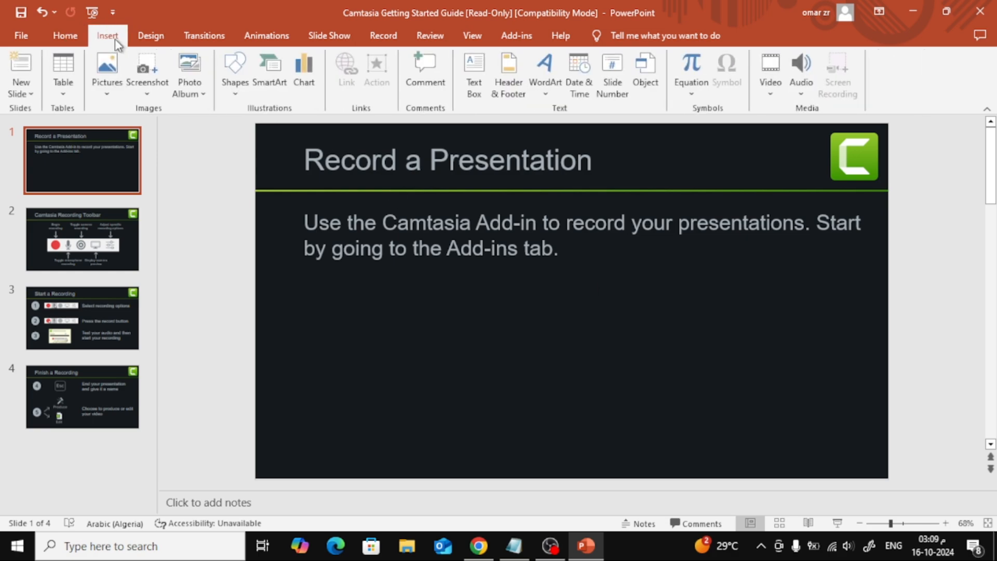
left_click(107, 73)
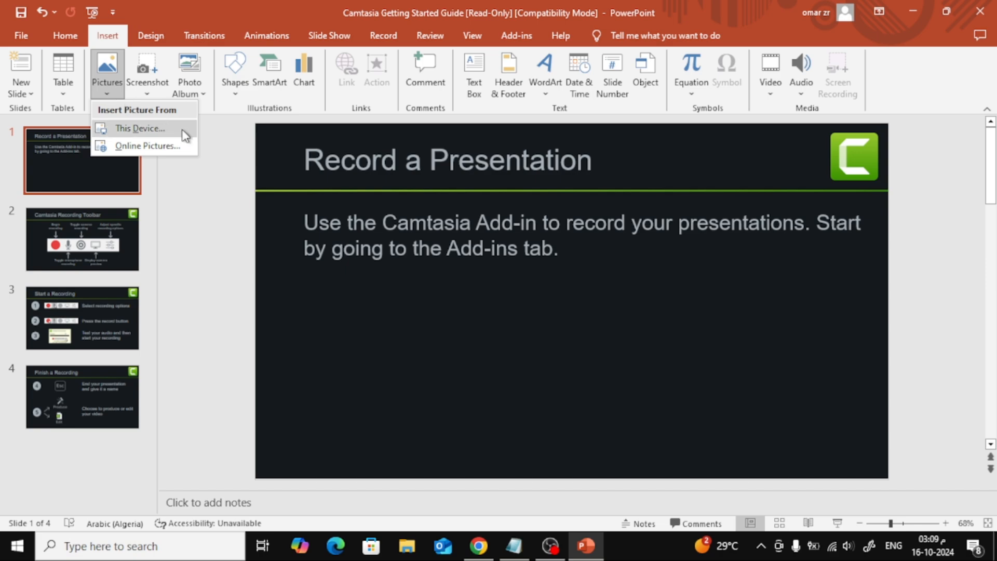
left_click(139, 128)
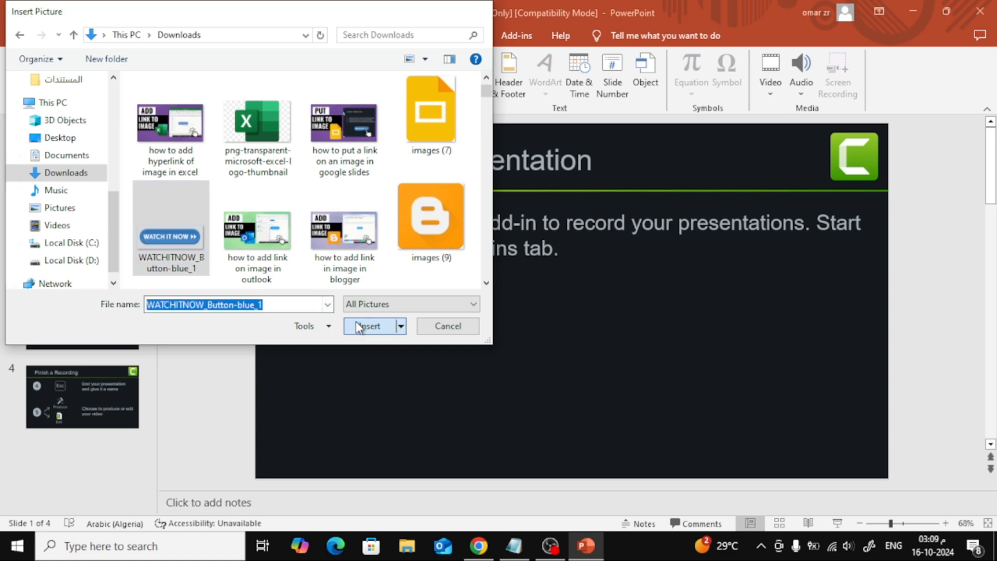
left_click(367, 326)
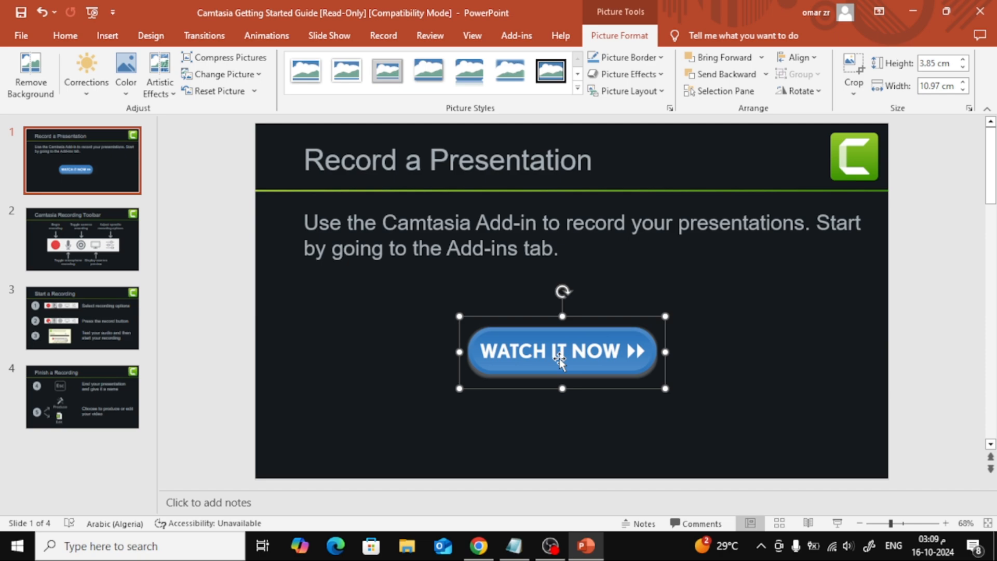
mouse_move(538, 337)
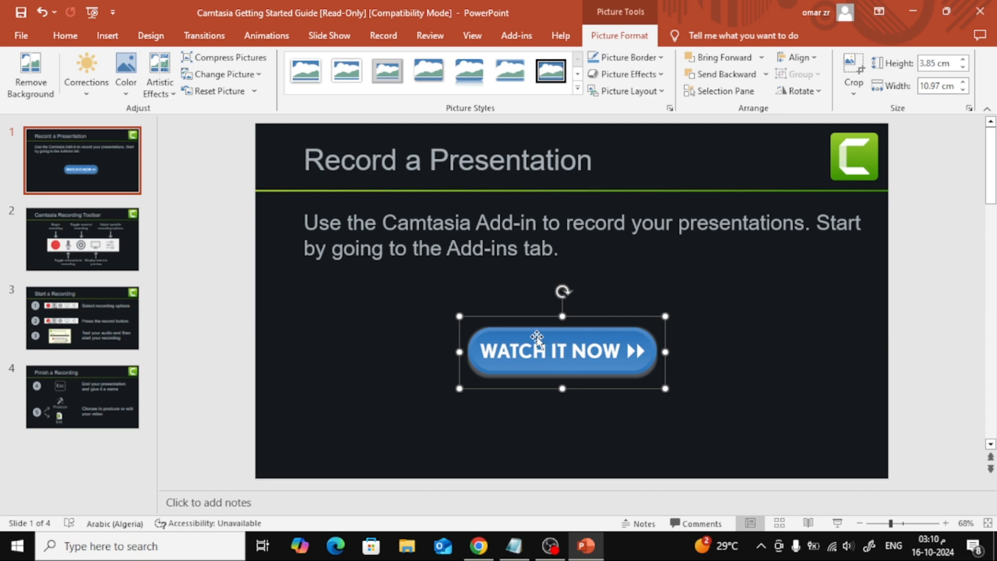
right_click(537, 336)
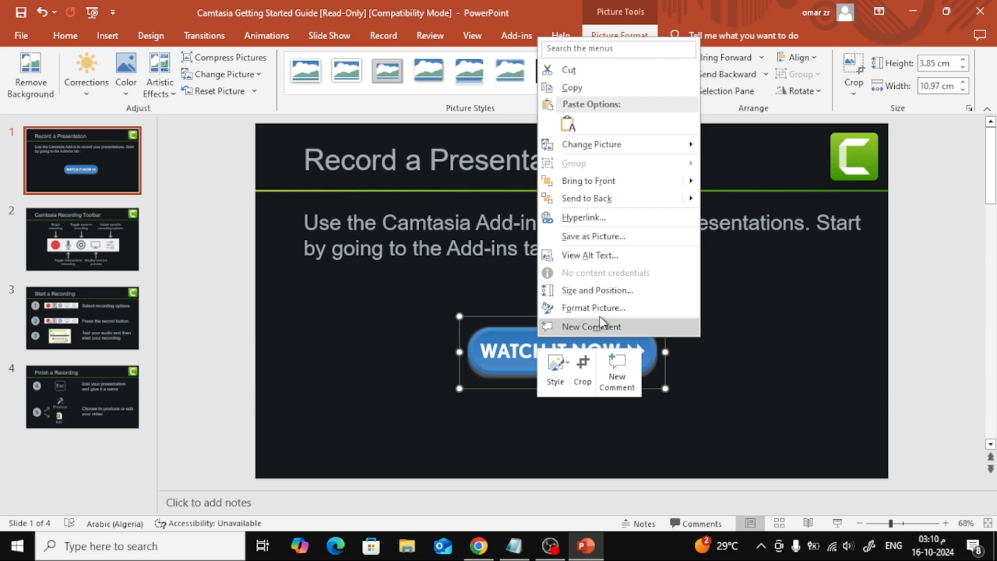
mouse_move(658, 222)
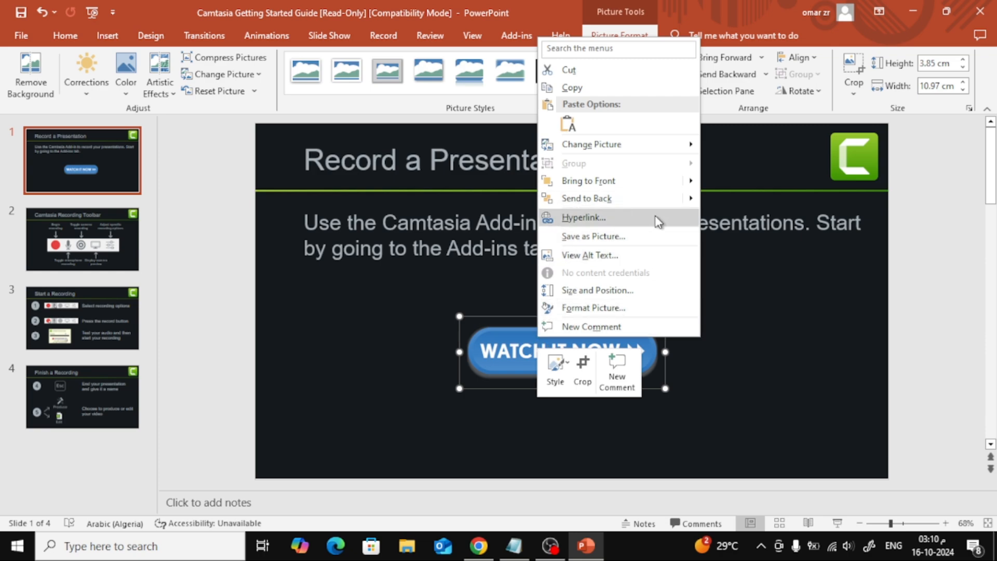
mouse_move(642, 222)
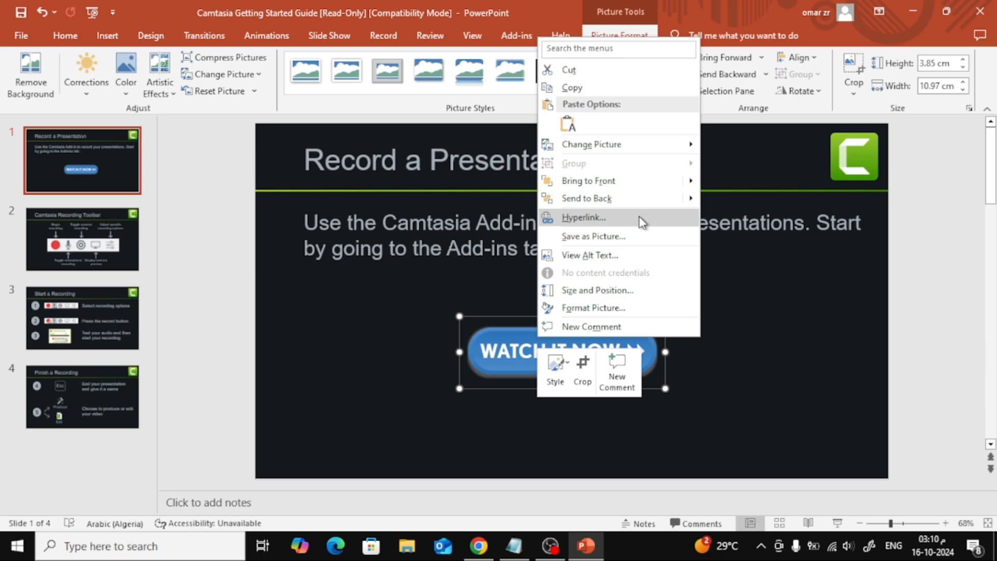
left_click(581, 217)
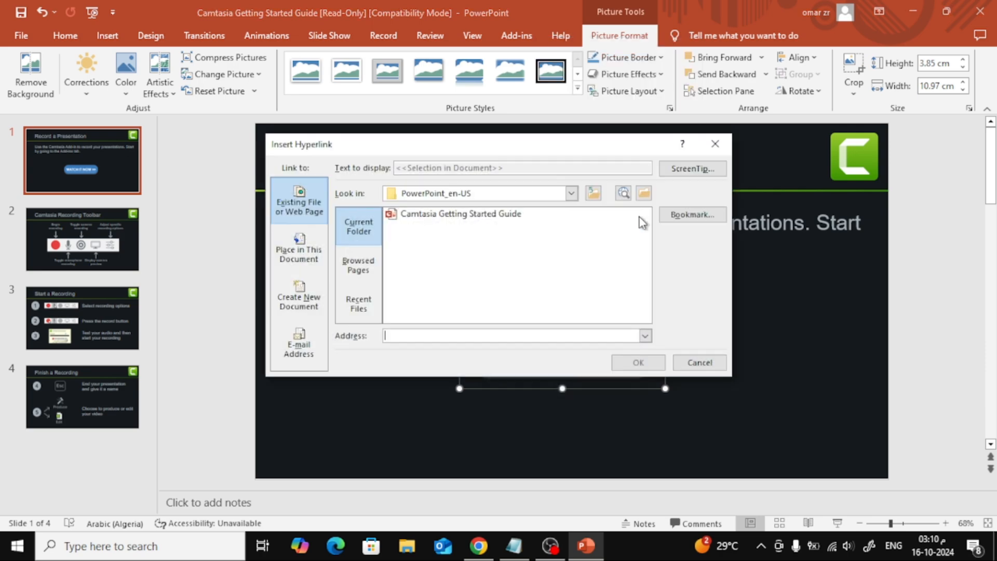
type("https://www.youtube.com/")
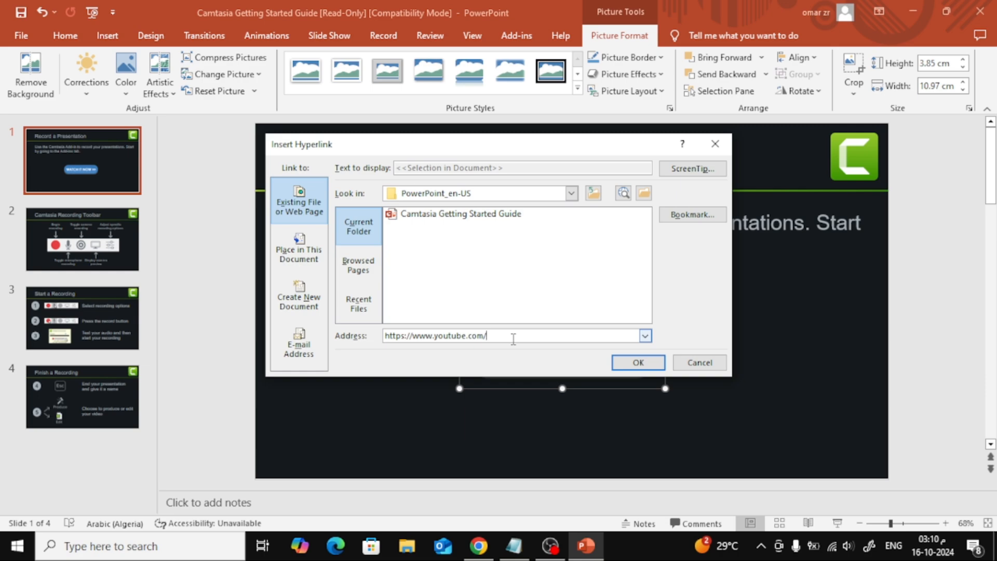
left_click(638, 362)
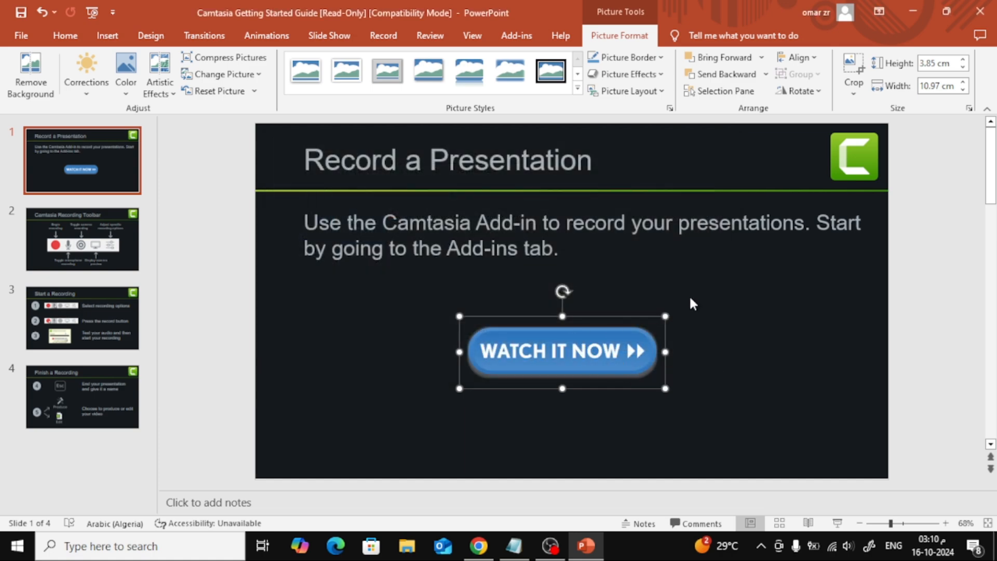
Run the slide show from the current Record a Presentation slide.
left_click(64, 36)
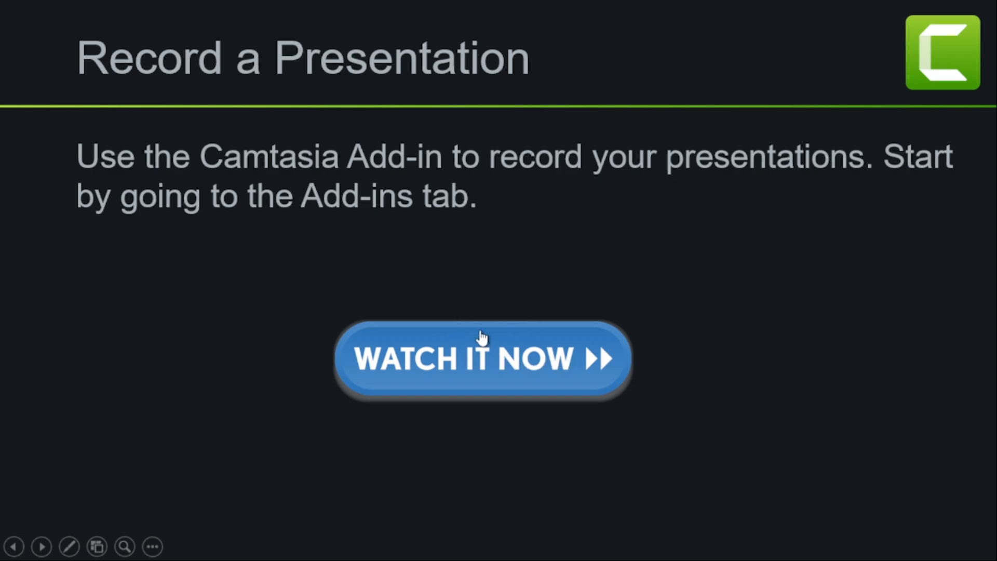
mouse_move(478, 347)
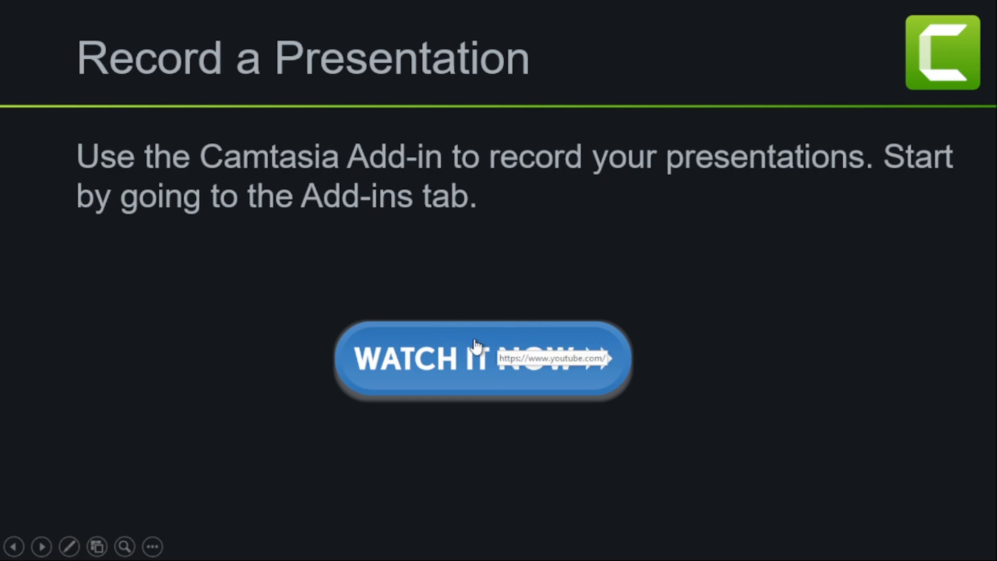
mouse_move(533, 276)
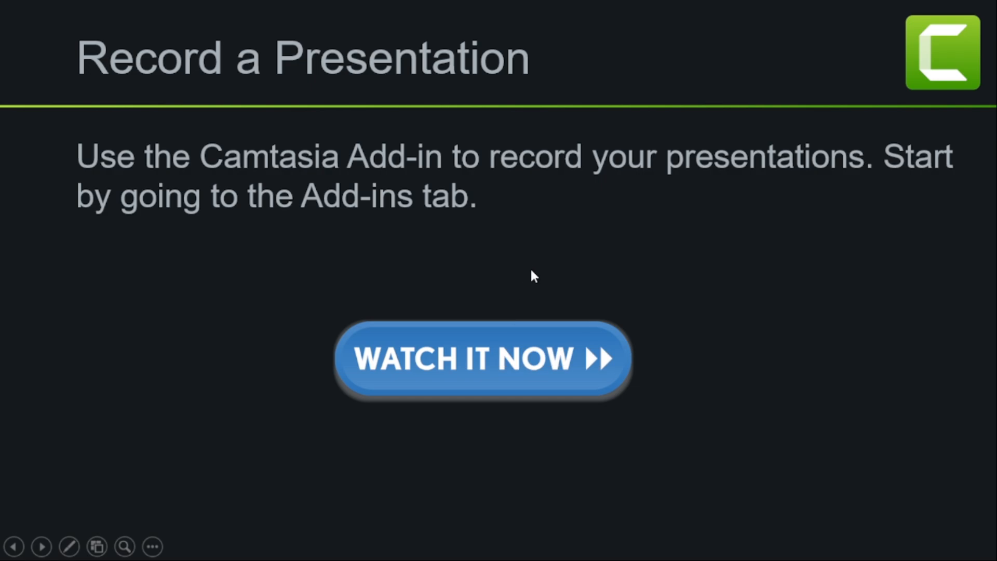
mouse_move(479, 239)
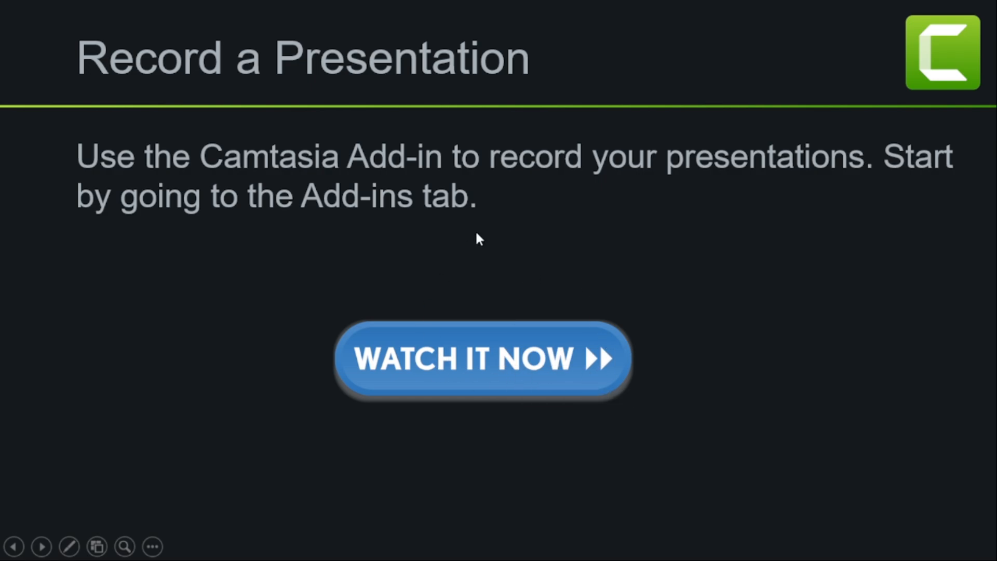